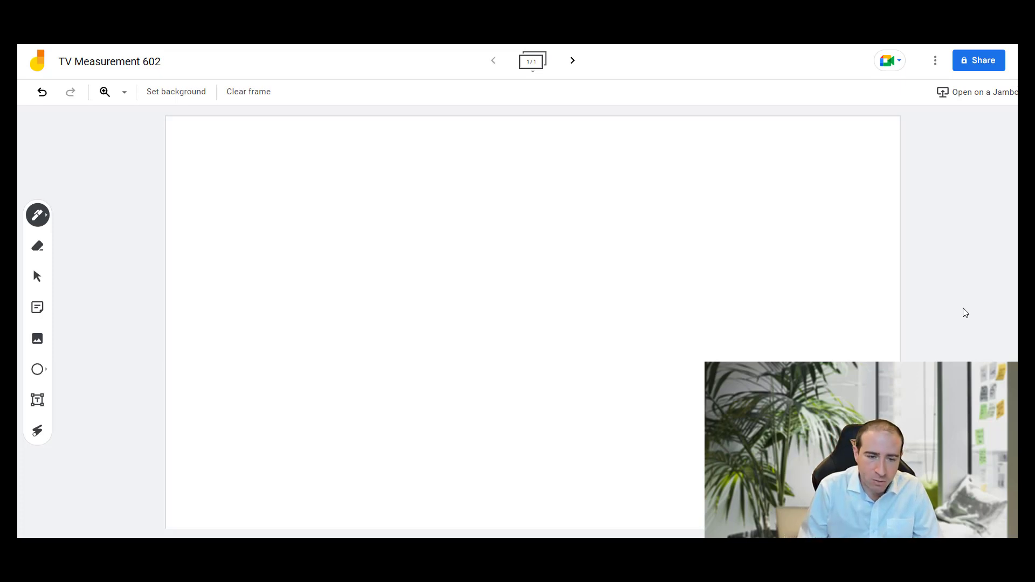
# Step: Draw a rectangular box in mid-frame and scatter small dots inside it
pyautogui.moveTo(354, 208); pyautogui.dragTo(464, 335)
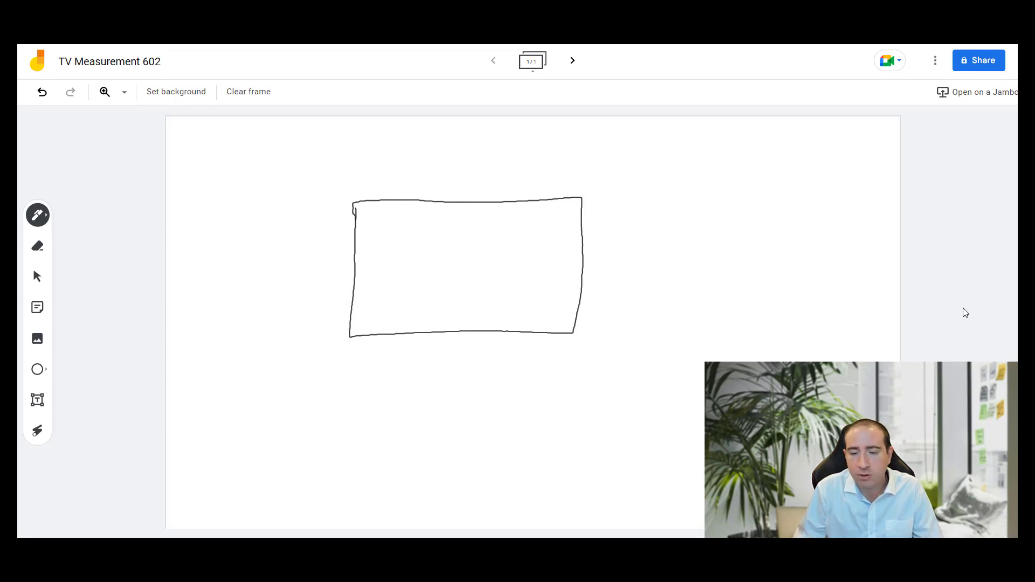
pyautogui.moveTo(379, 228); pyautogui.dragTo(395, 221)
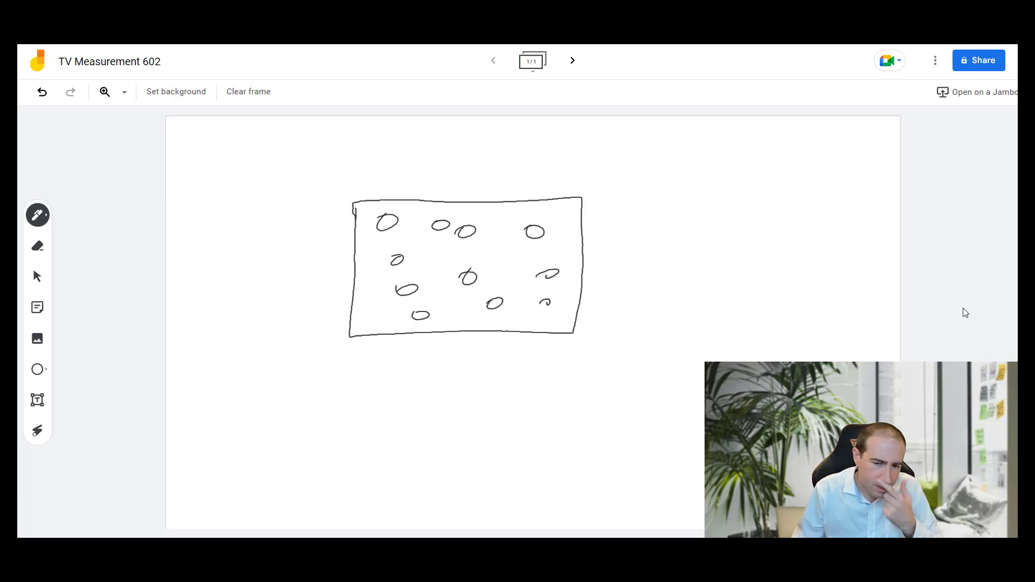
# Step: Handwrite 40k and 60k stacked right of the box, with a dash started below
pyautogui.moveTo(607, 210); pyautogui.dragTo(613, 218)
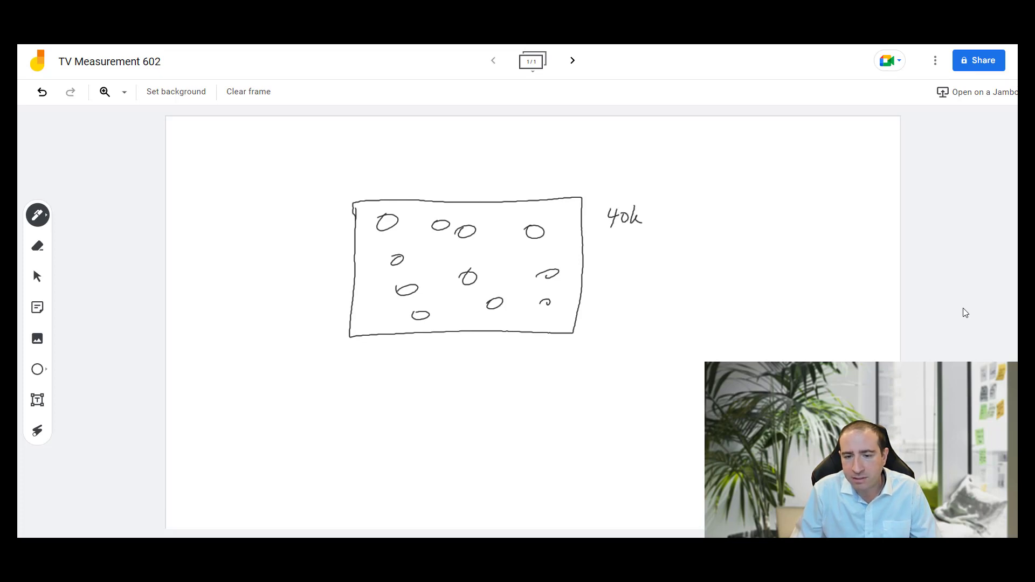
pyautogui.write('60k')
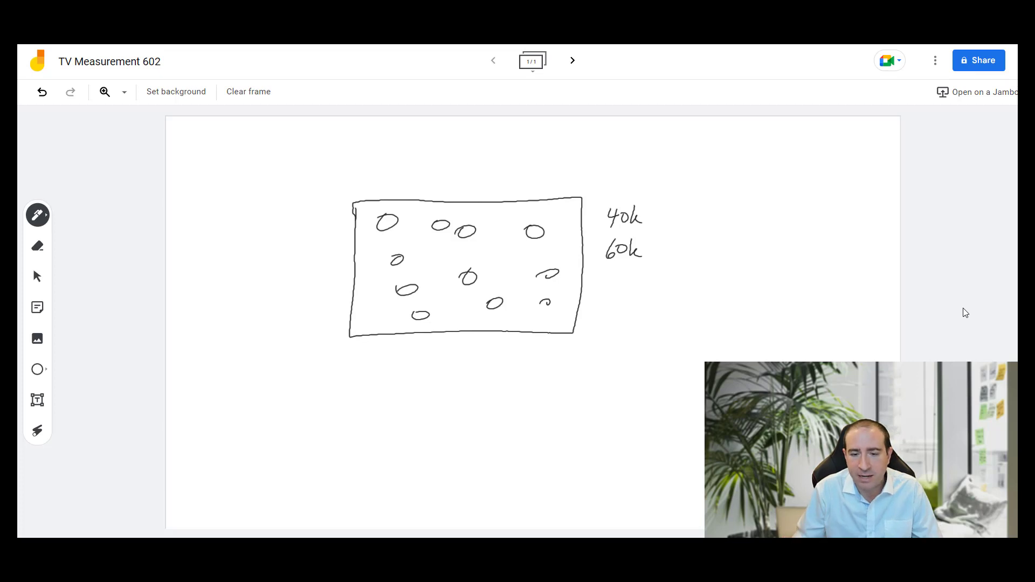
pyautogui.moveTo(606, 288); pyautogui.dragTo(616, 289)
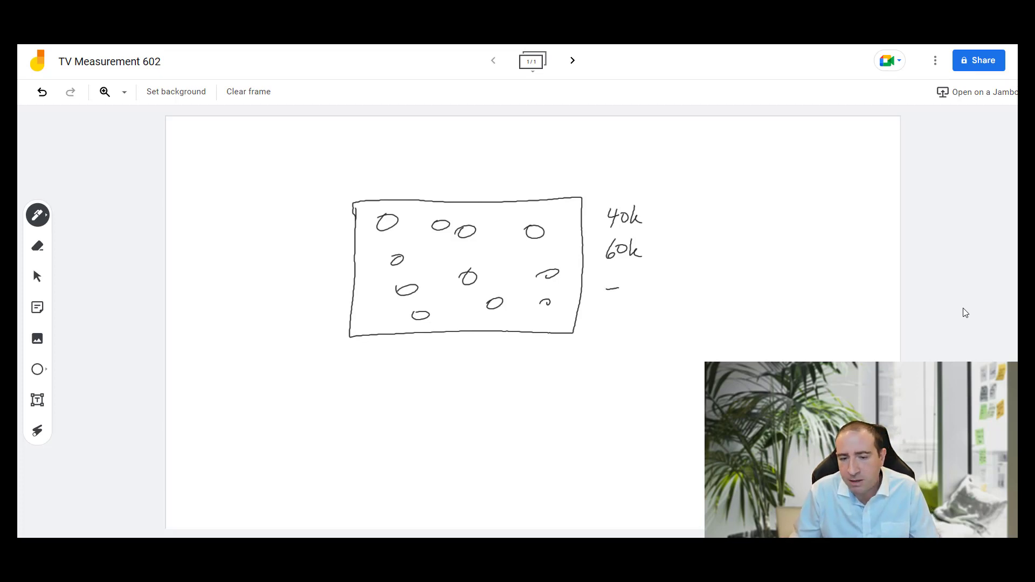
# Step: Write '- journaling' and a second dash note, then bracket 40k and 60k together
pyautogui.moveTo(613, 290); pyautogui.dragTo(634, 304)
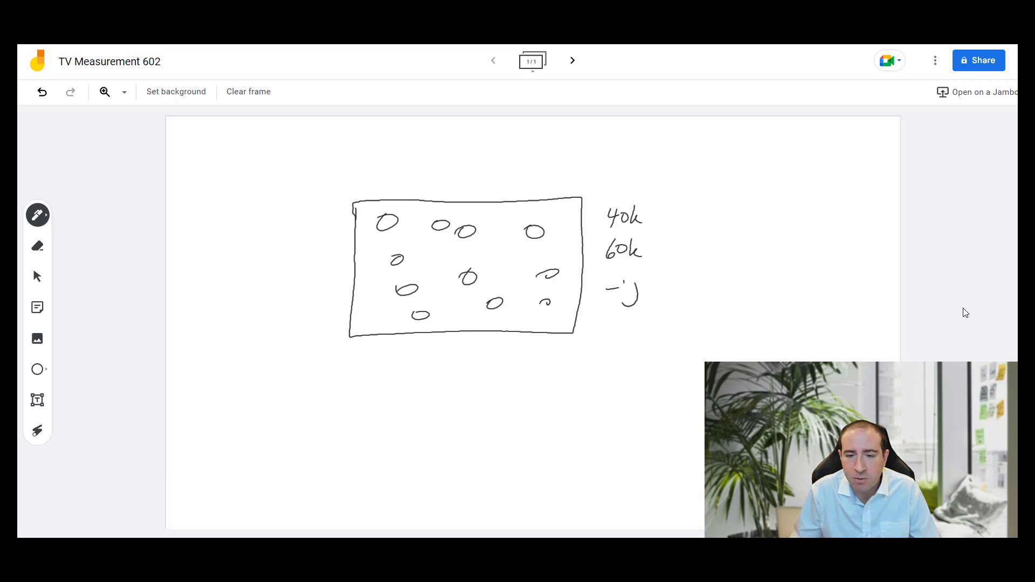
pyautogui.moveTo(634, 283); pyautogui.dragTo(706, 287)
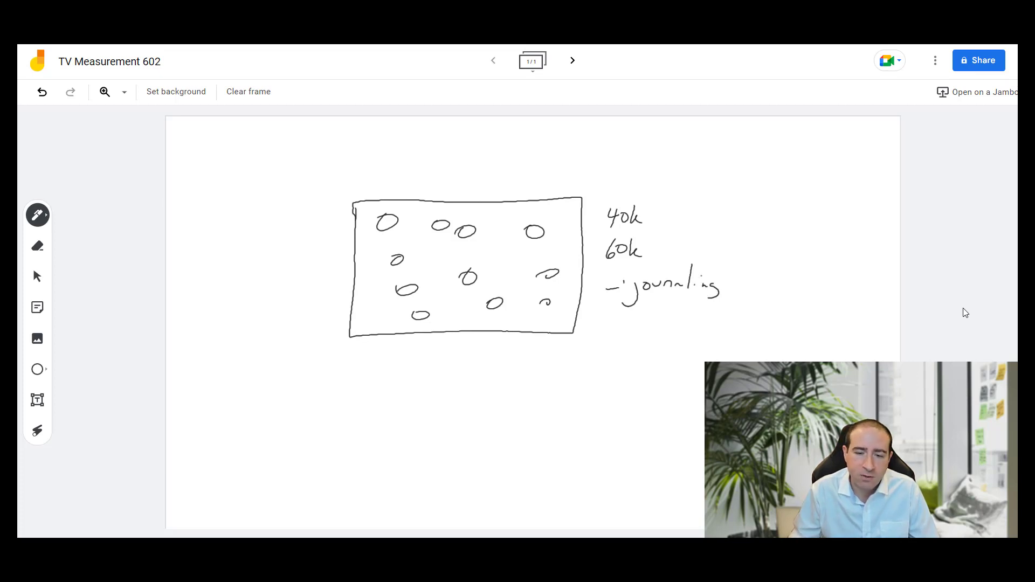
pyautogui.moveTo(607, 321); pyautogui.dragTo(617, 321)
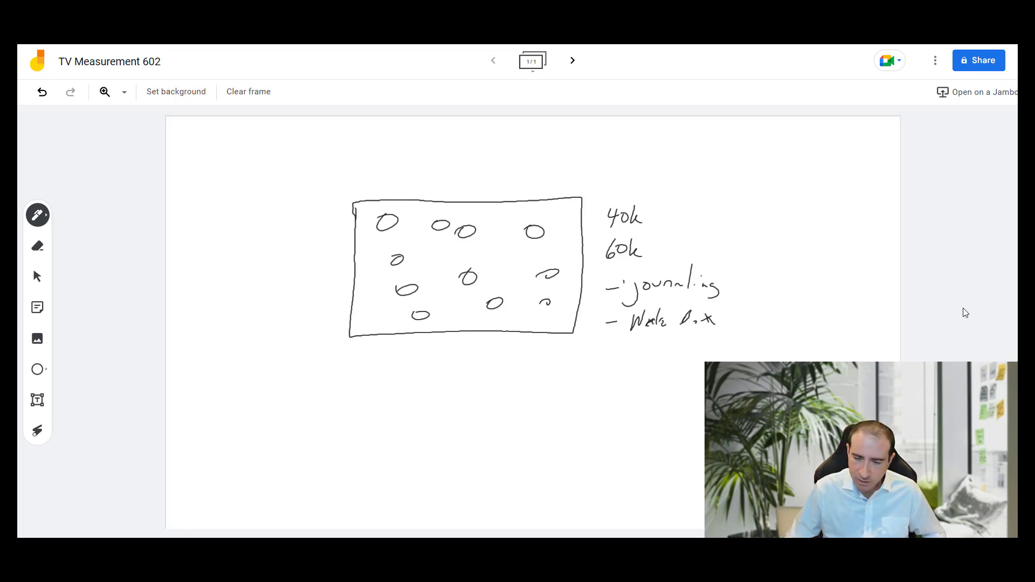
pyautogui.moveTo(666, 192); pyautogui.dragTo(666, 270)
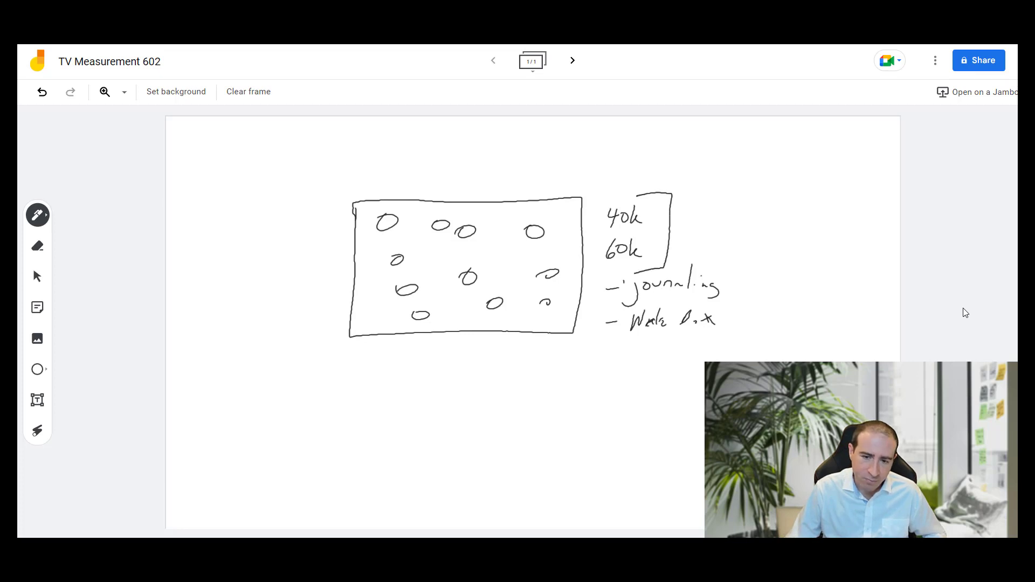